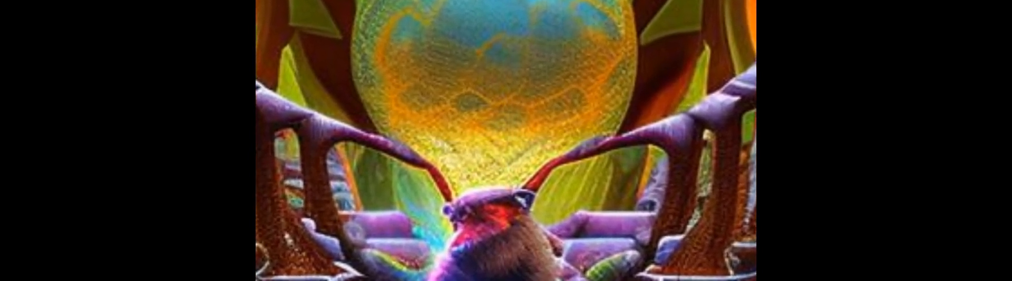
left_click(506, 141)
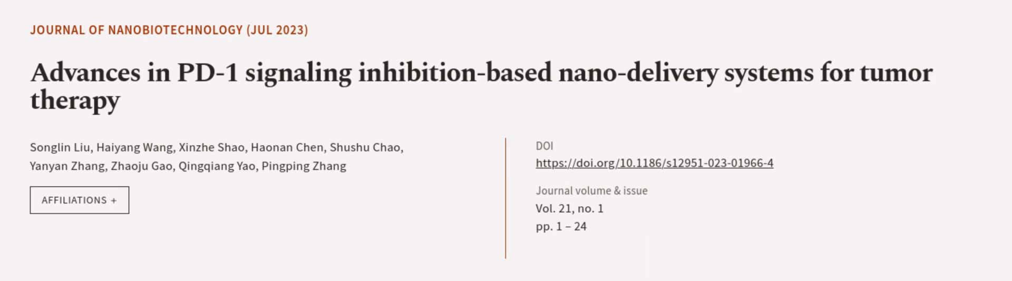